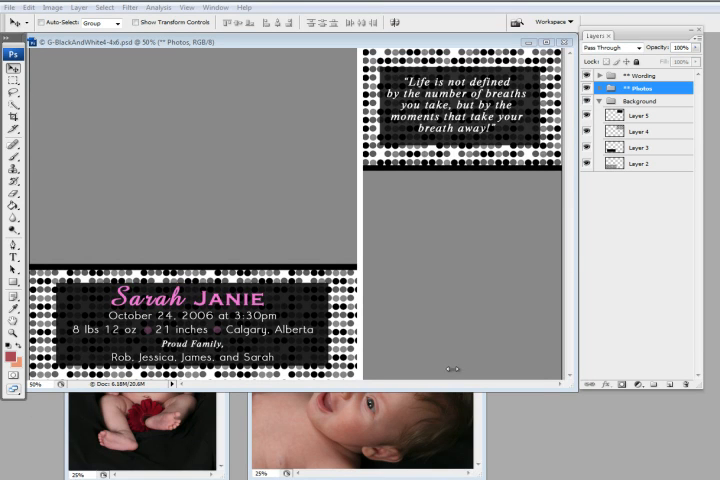
{"action": "mouse_move", "coordinate": [637, 401]}
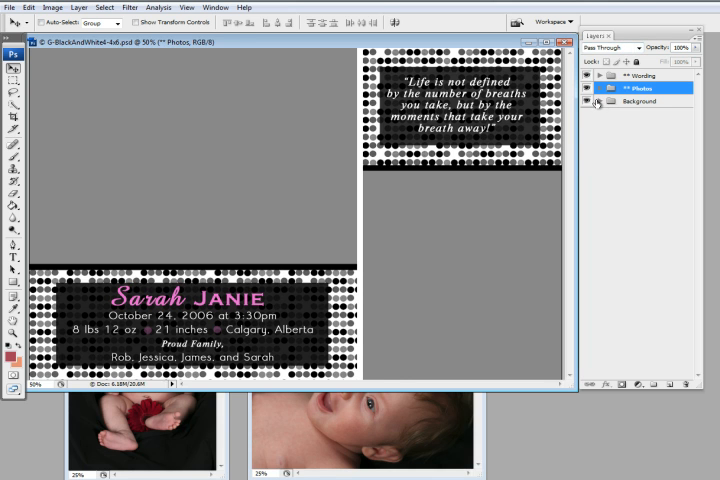
Expand the Background and Photos layer groups in the Layers panel
{"action": "left_click", "coordinate": [599, 100]}
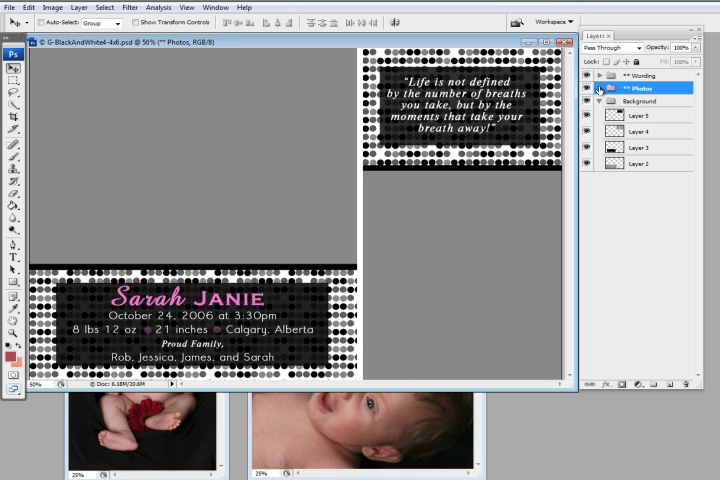
{"action": "left_click", "coordinate": [601, 88]}
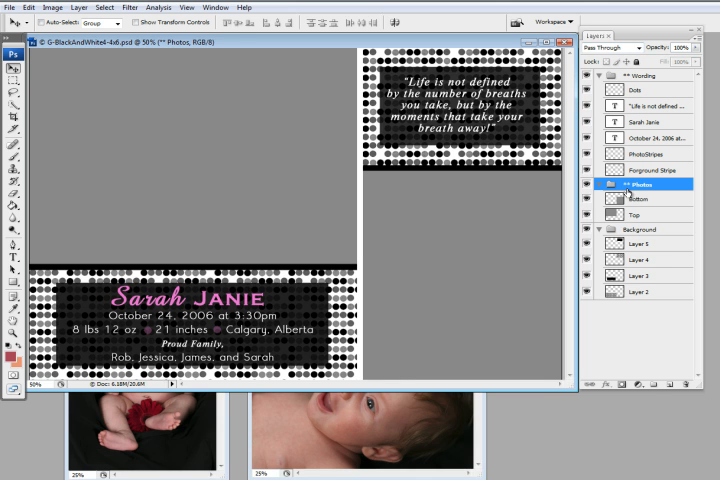
Add the smiling baby photo above the Top layer and clip it to that frame
{"action": "left_click", "coordinate": [637, 214]}
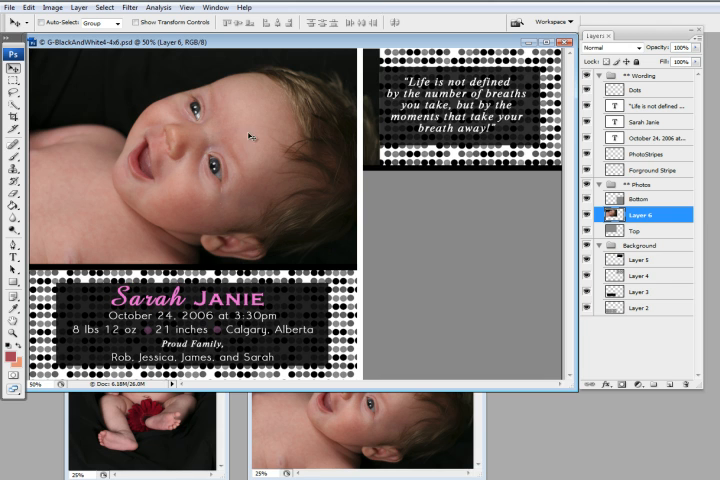
{"action": "mouse_move", "coordinate": [390, 67]}
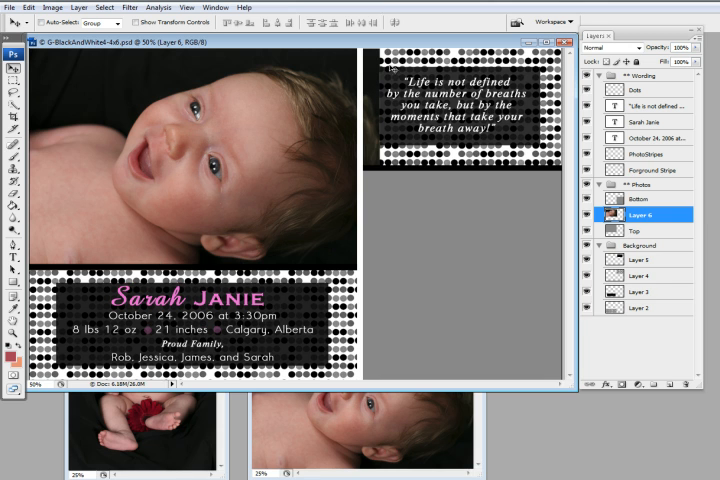
{"action": "mouse_move", "coordinate": [672, 227]}
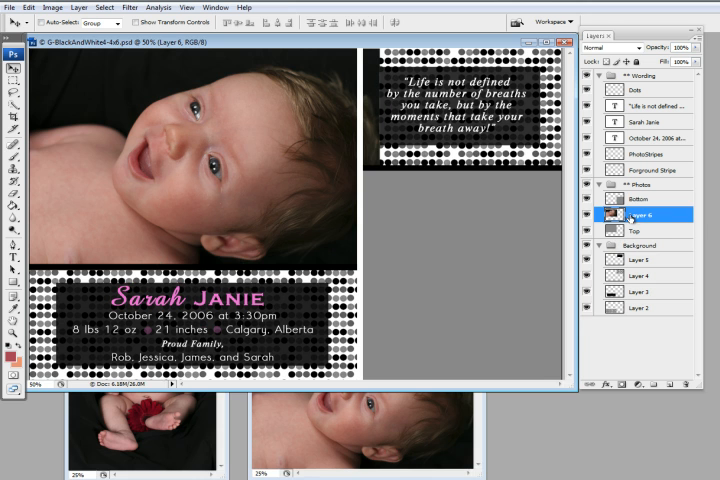
{"action": "right_click", "coordinate": [645, 216]}
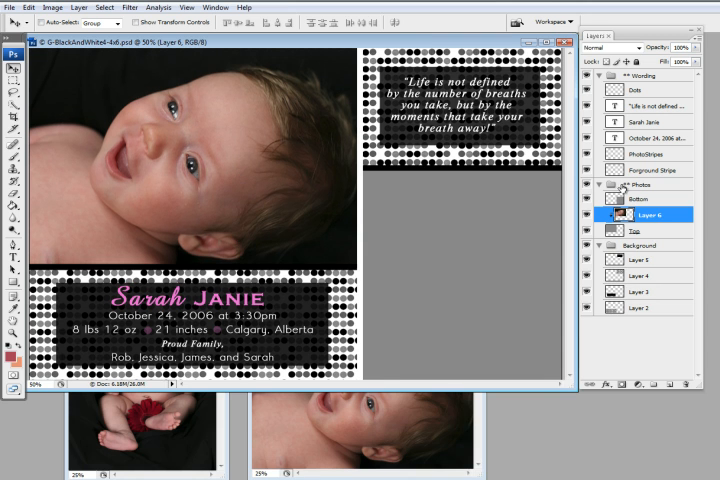
{"action": "left_click", "coordinate": [636, 206]}
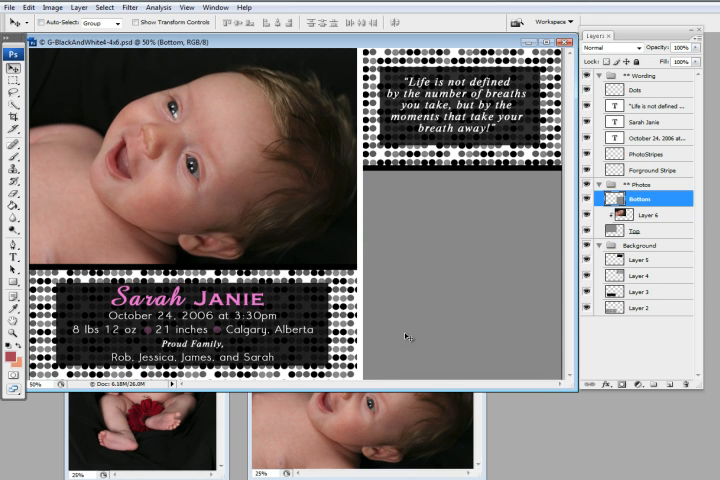
{"action": "mouse_move", "coordinate": [176, 421]}
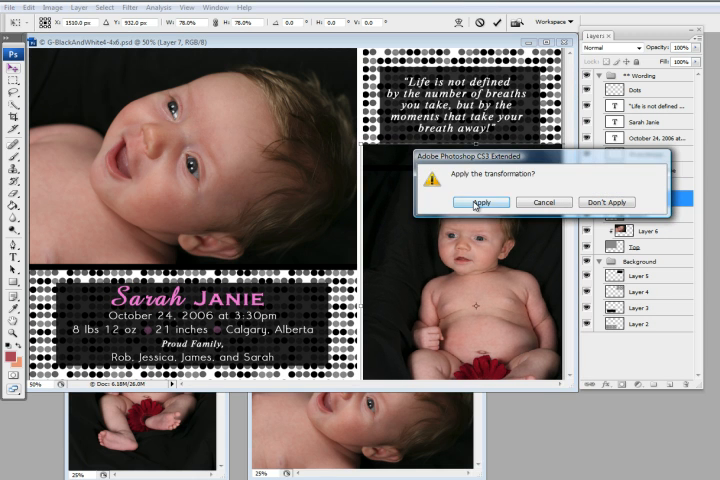
Apply the roughly 78% resize to the sitting baby photo before clipping it to Bottom
{"action": "left_click", "coordinate": [480, 202]}
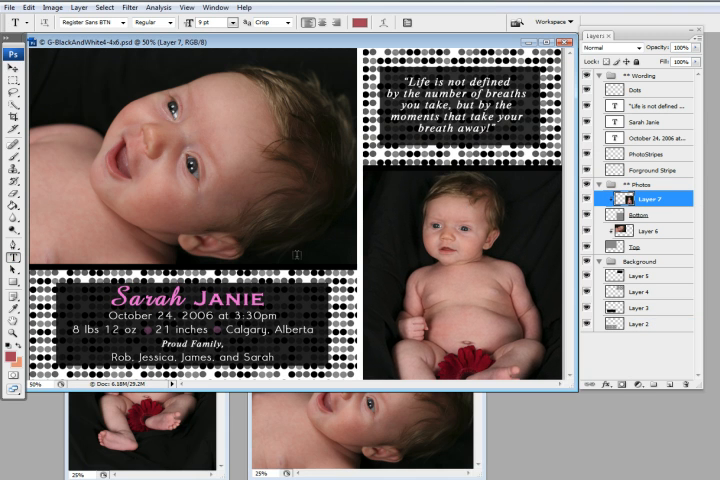
{"action": "left_click", "coordinate": [640, 137]}
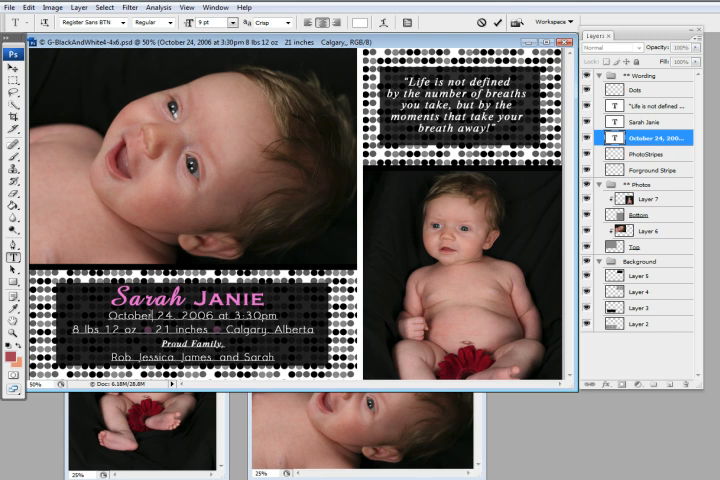
{"action": "type", "text": "14"}
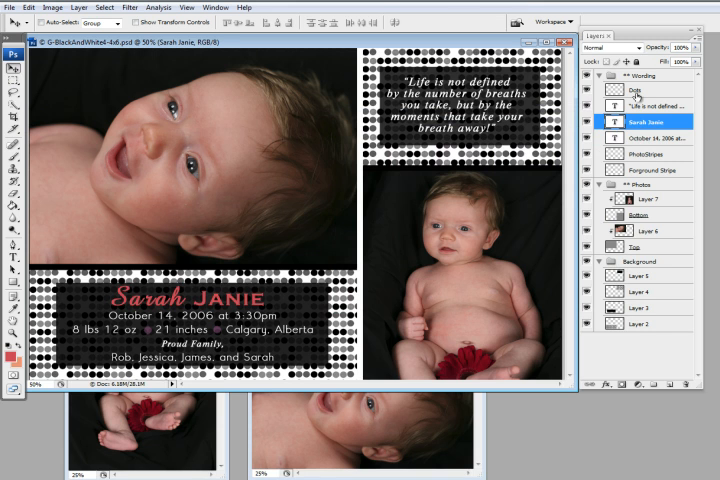
{"action": "left_click", "coordinate": [52, 7]}
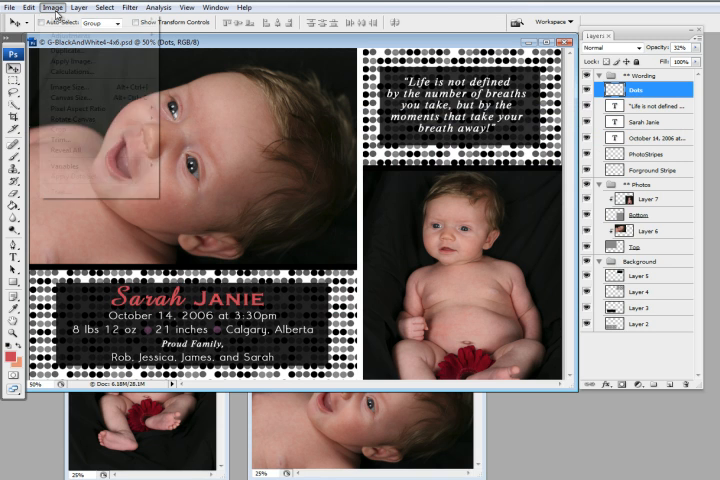
Recolour the Dots layer's pink with Replace Color, shifting Hue to +66
{"action": "left_click", "coordinate": [53, 7]}
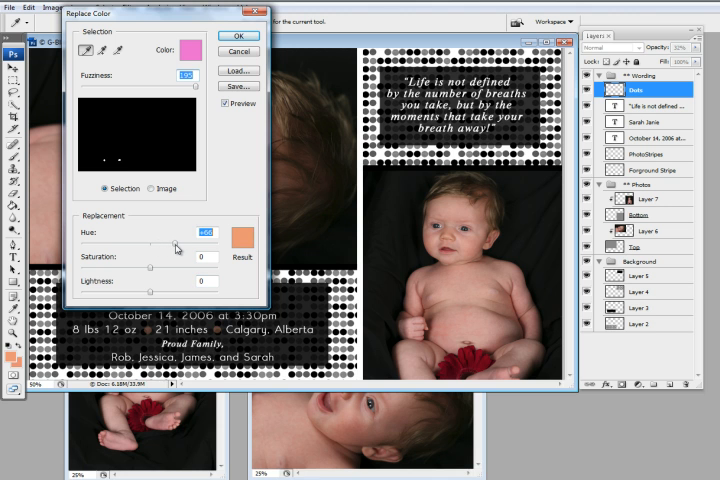
{"action": "left_click_drag", "start_coordinate": [190, 245], "coordinate": [175, 245]}
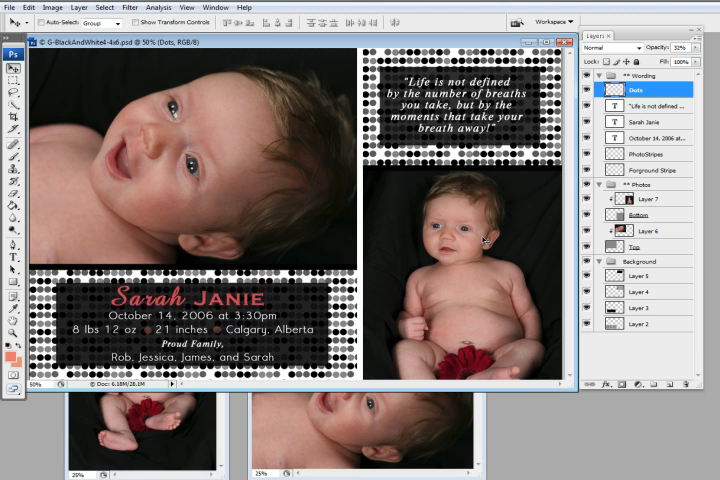
{"action": "mouse_move", "coordinate": [194, 220]}
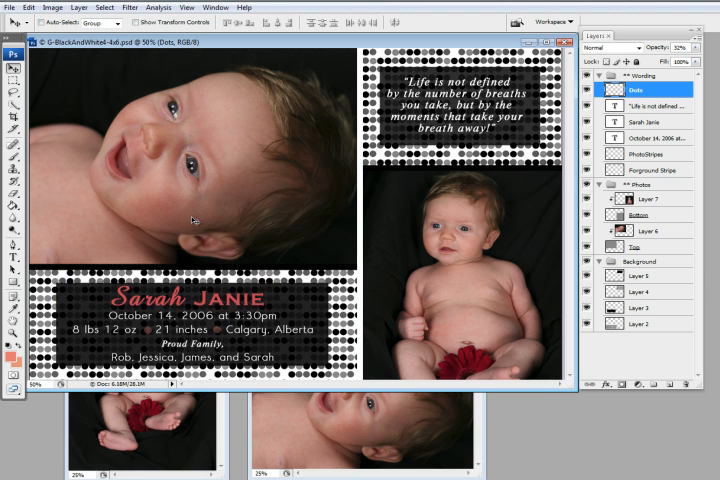